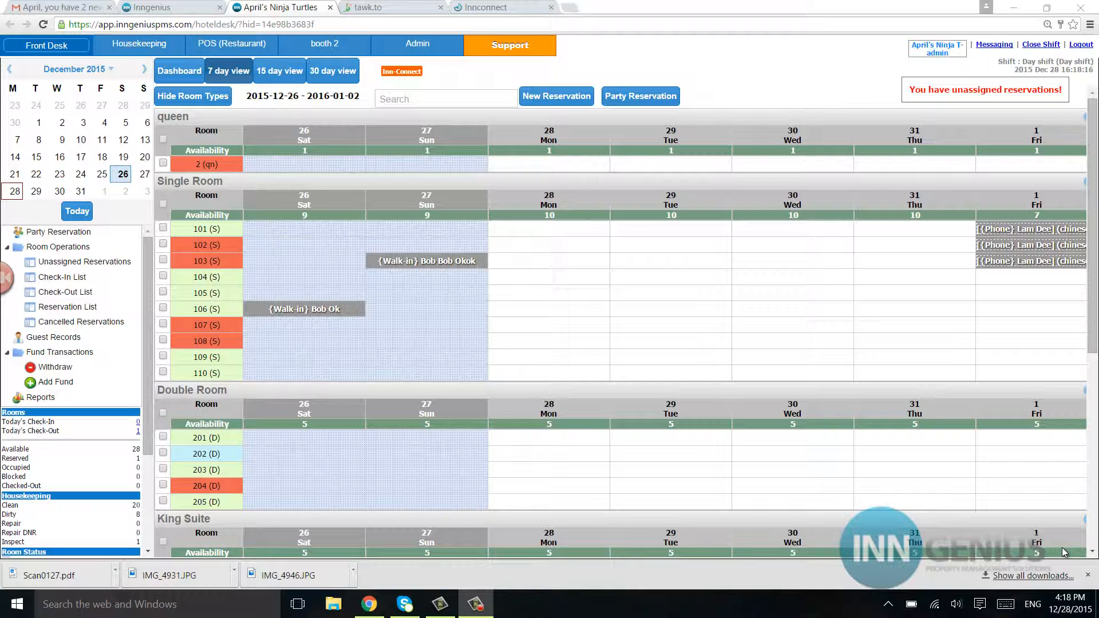
pyautogui.moveTo(540, 197)
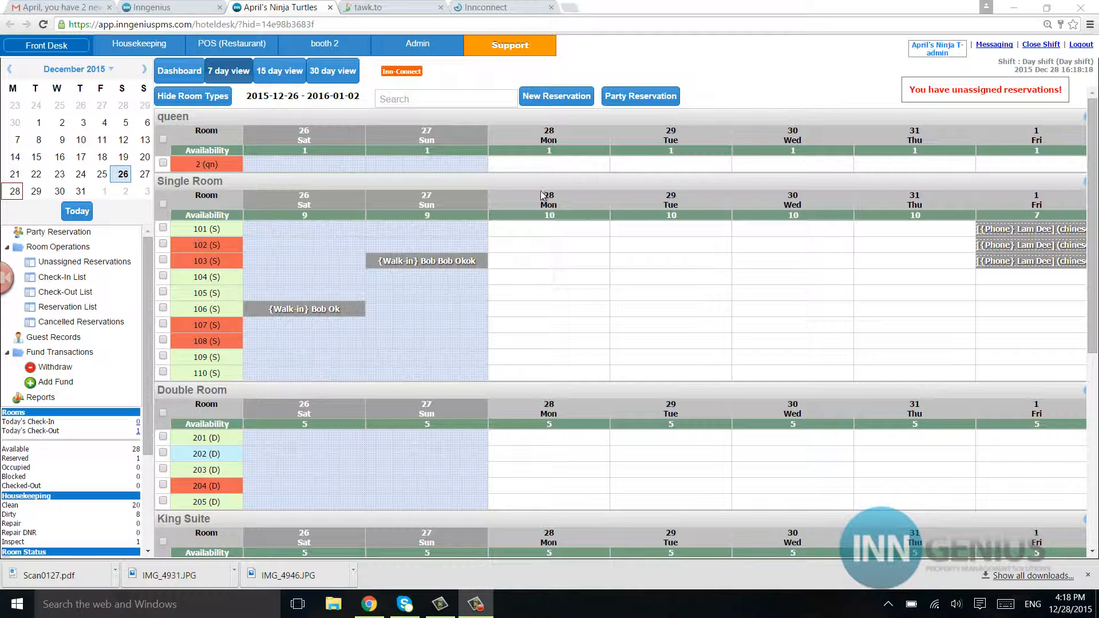
# Go to the Admin area and bring up the property Settings dialog
pyautogui.click(417, 46)
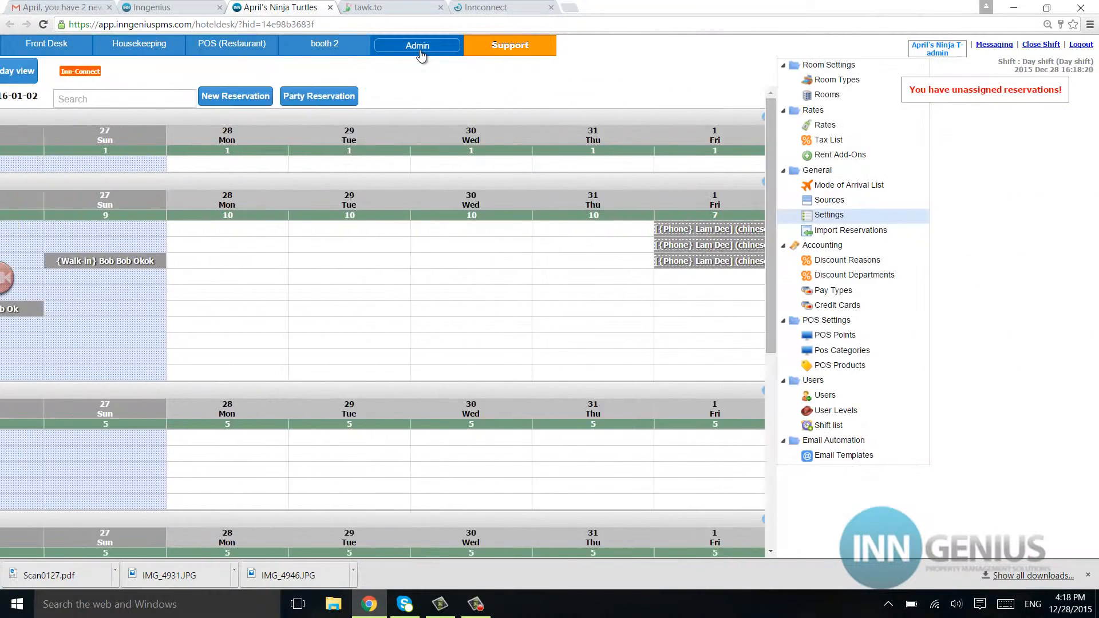
pyautogui.click(417, 46)
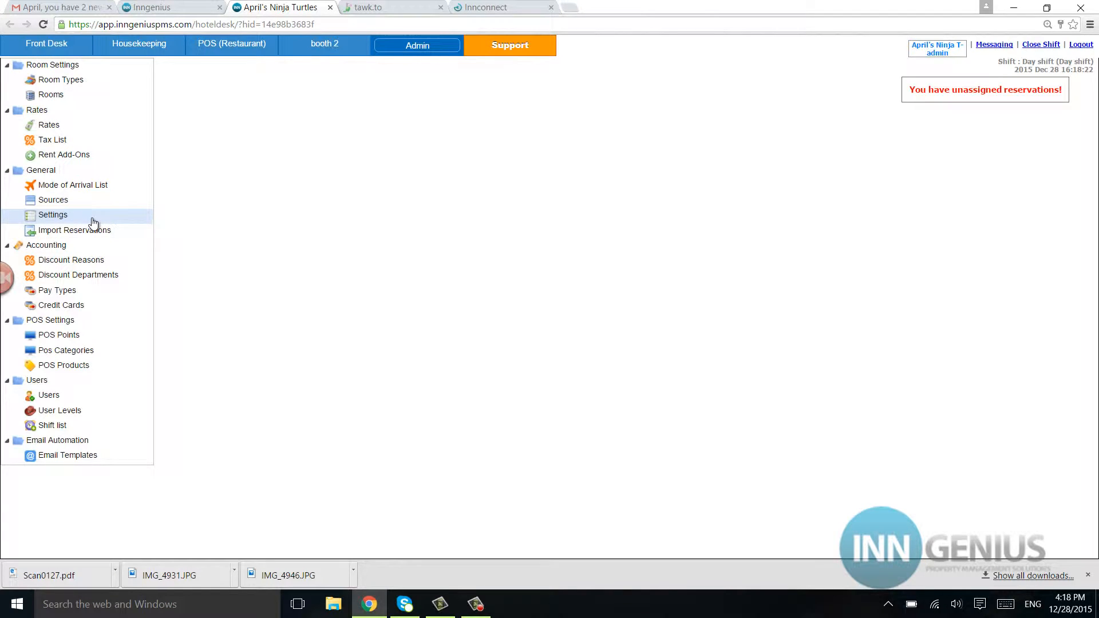
pyautogui.click(53, 215)
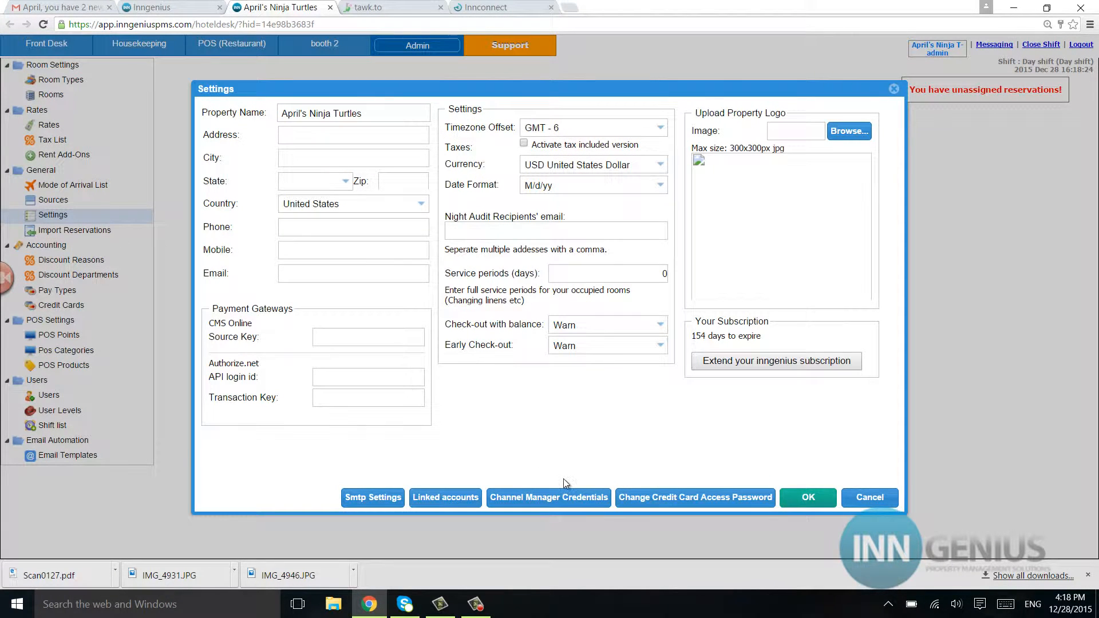
pyautogui.click(548, 497)
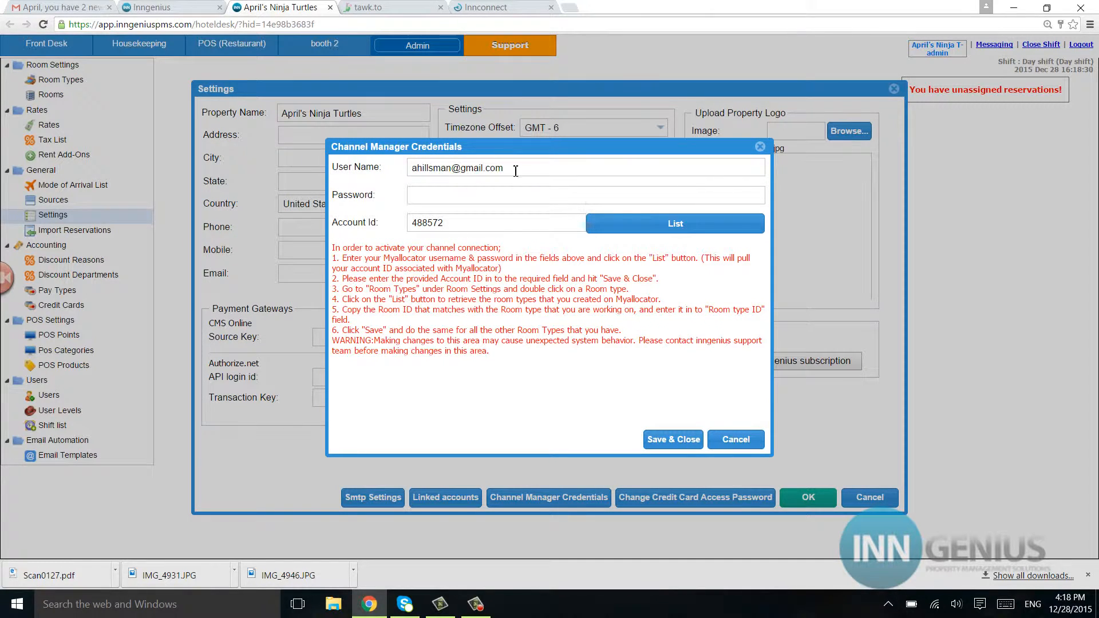
pyautogui.moveTo(353, 176)
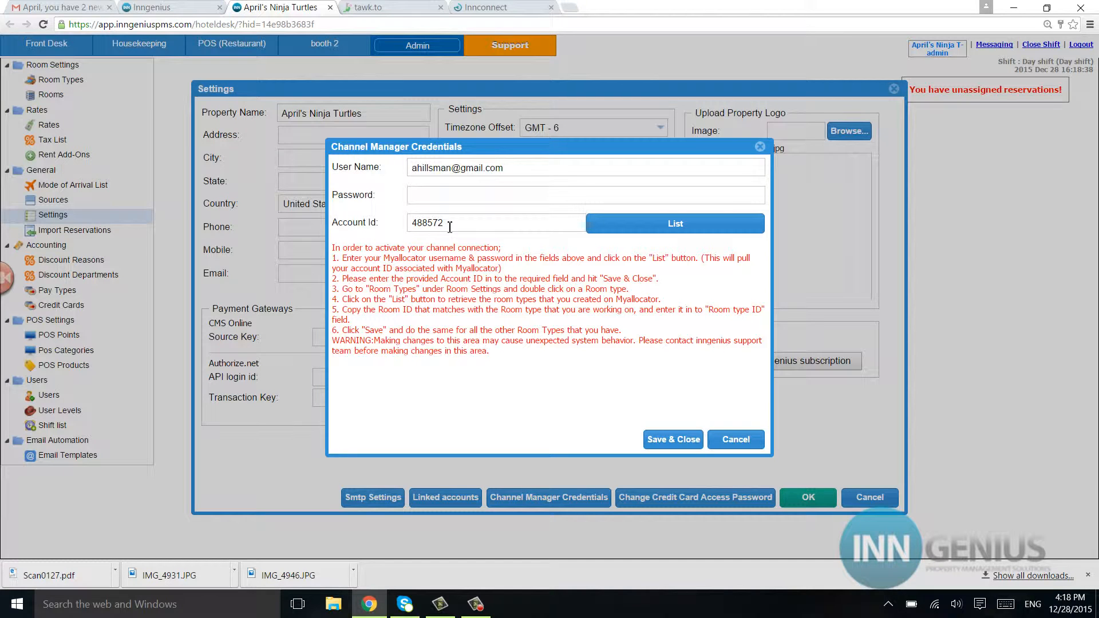
pyautogui.moveTo(364, 206)
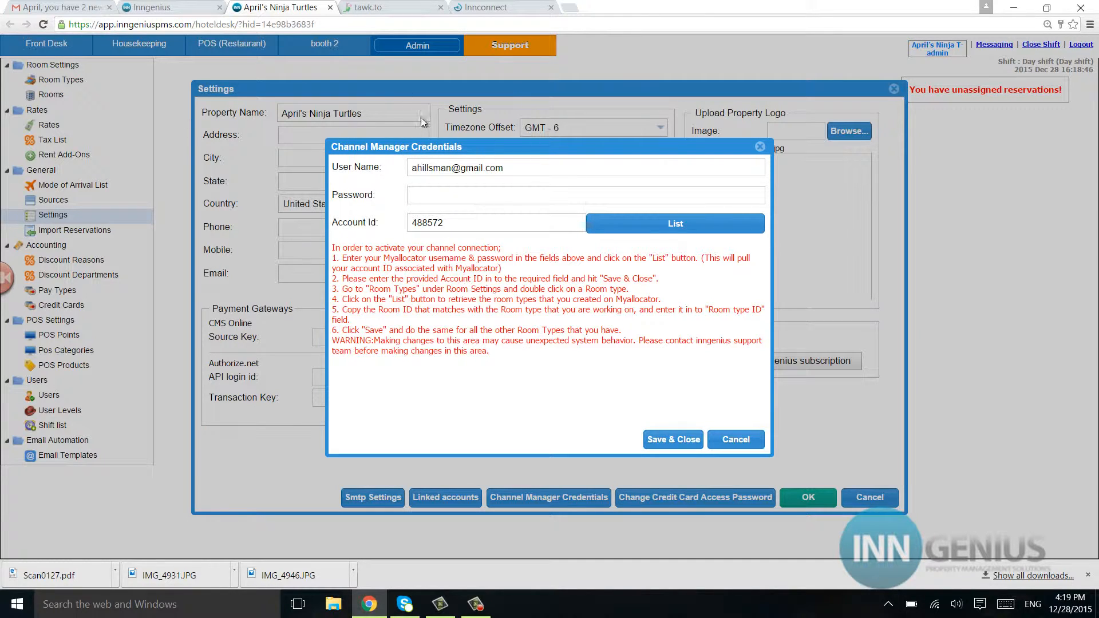
pyautogui.moveTo(515, 186)
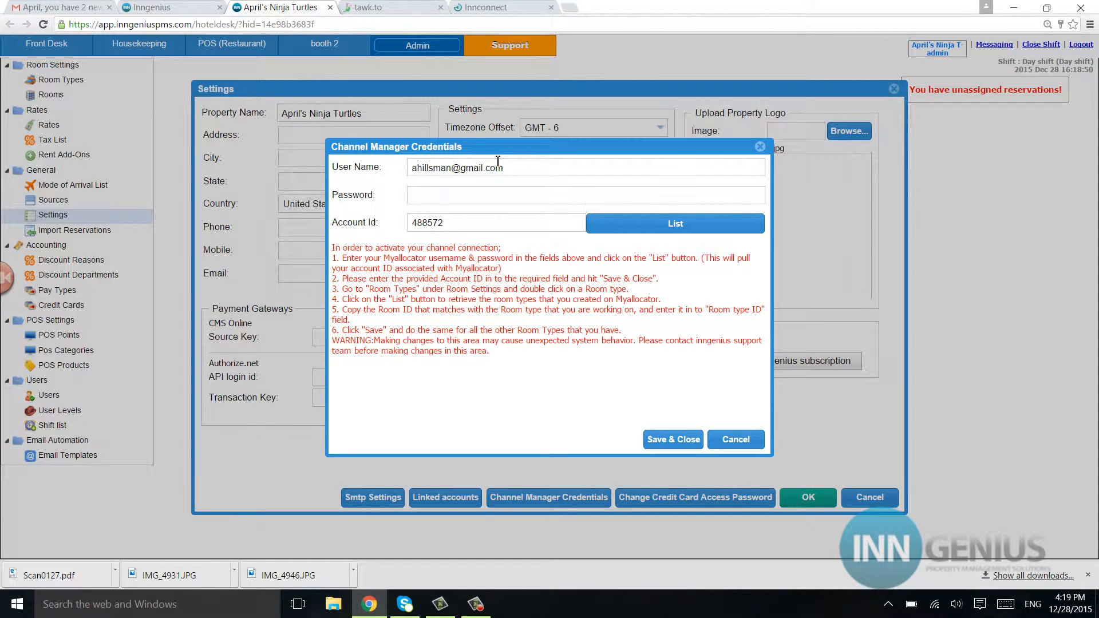
pyautogui.moveTo(529, 214)
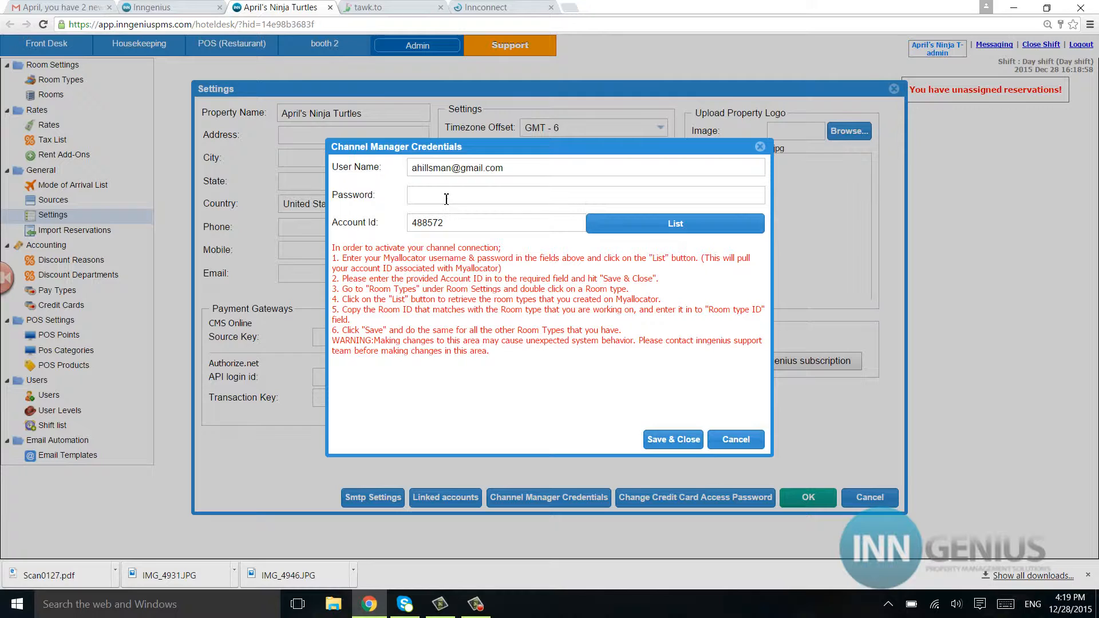
pyautogui.moveTo(454, 199)
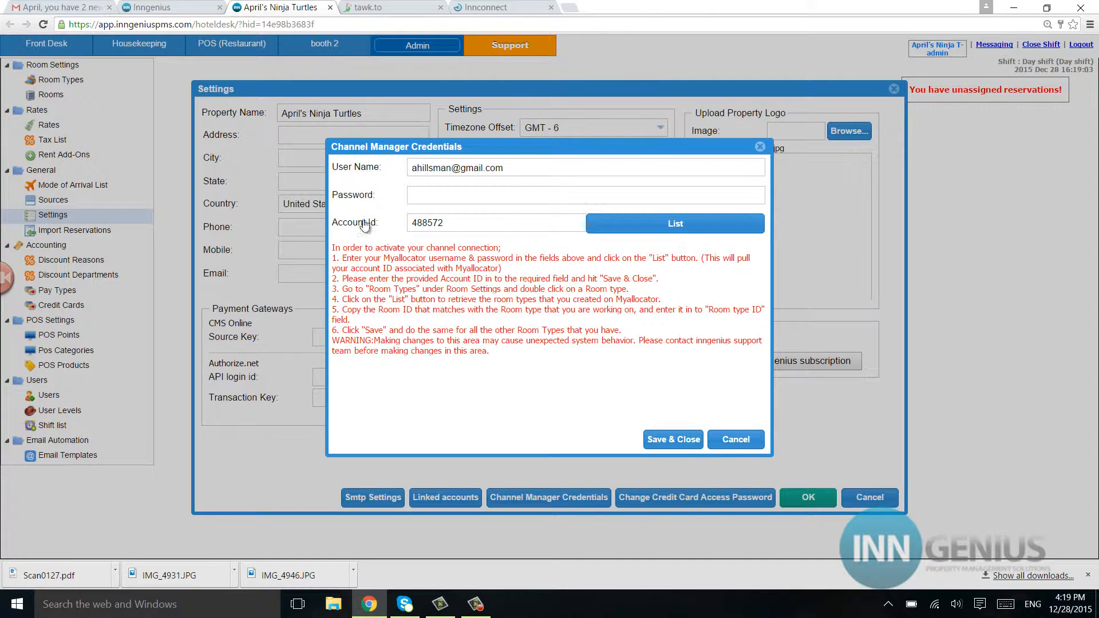
# Select account ID 488572 in InConnect's Property Information, then return to Inngenius PMS
pyautogui.click(491, 7)
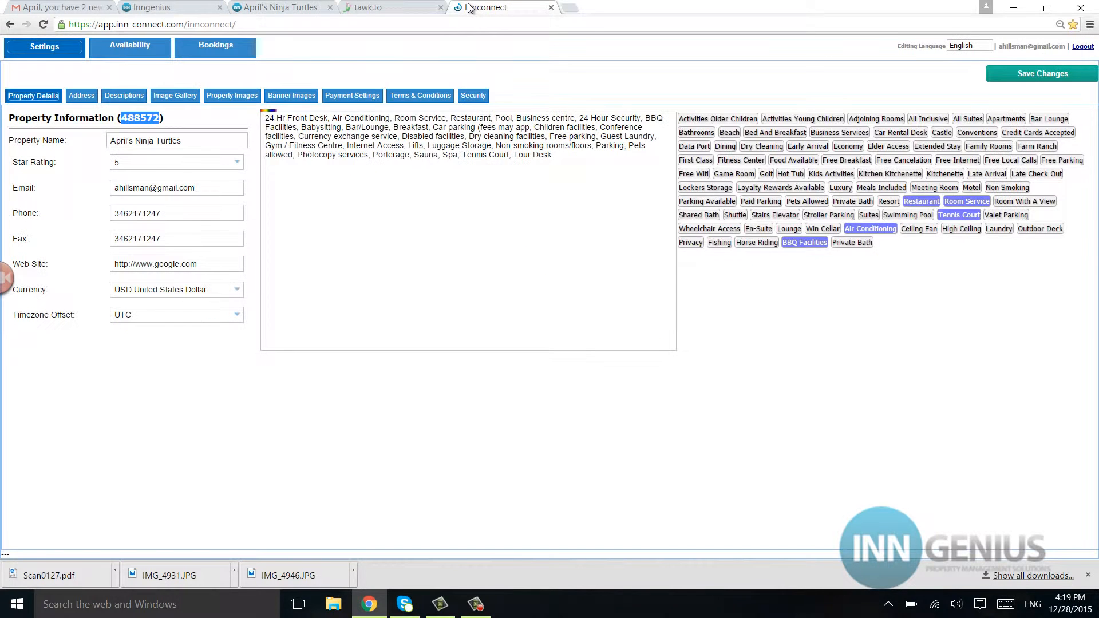
pyautogui.click(43, 46)
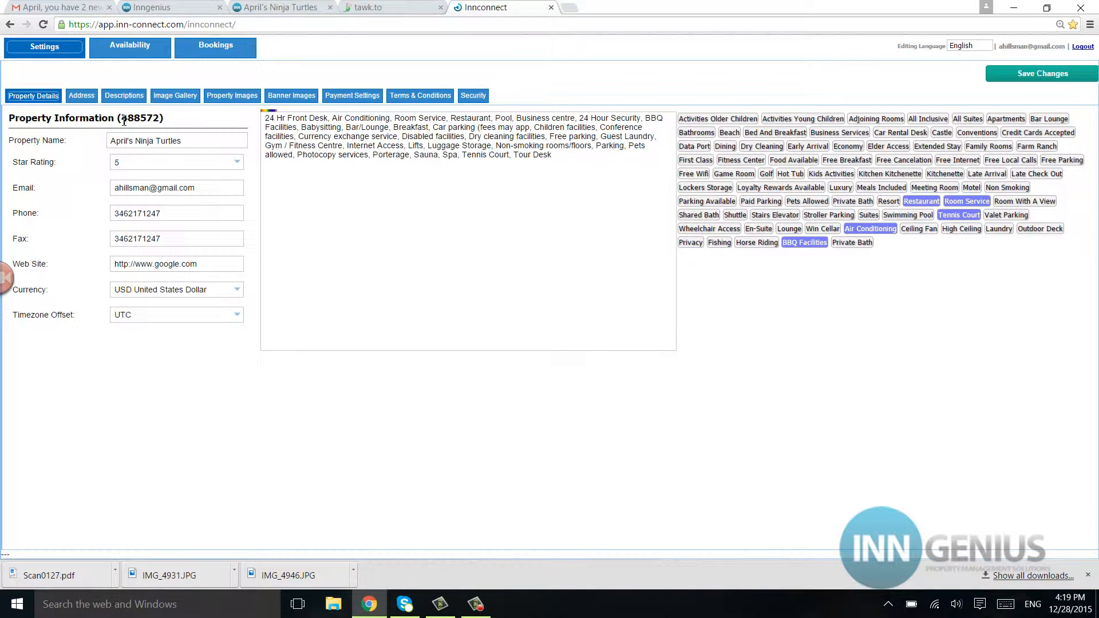
pyautogui.doubleClick(133, 118)
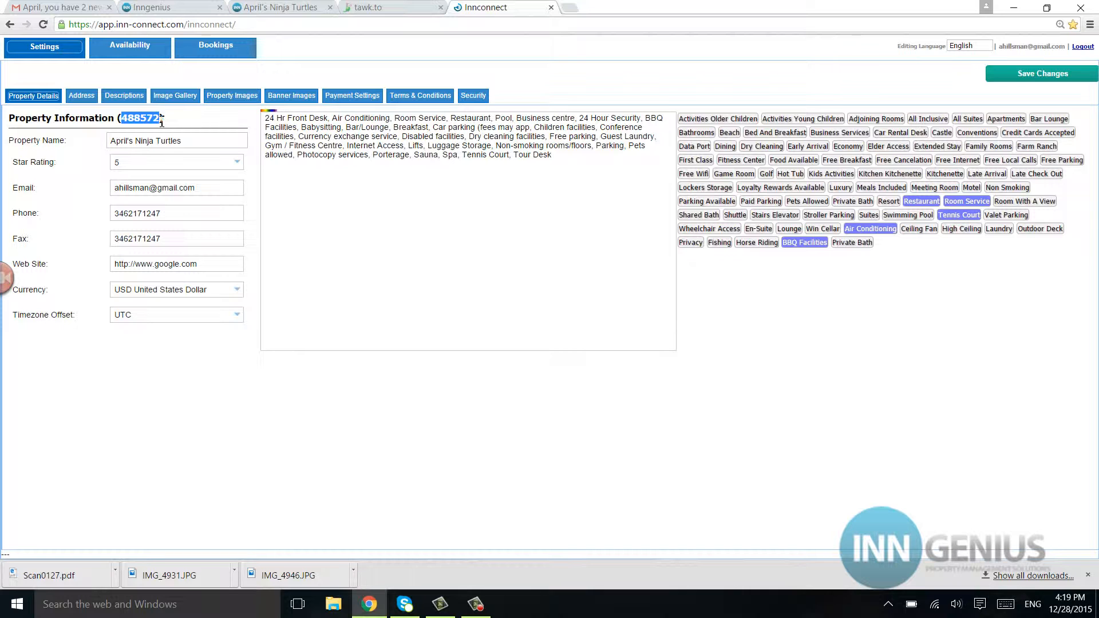
pyautogui.click(278, 7)
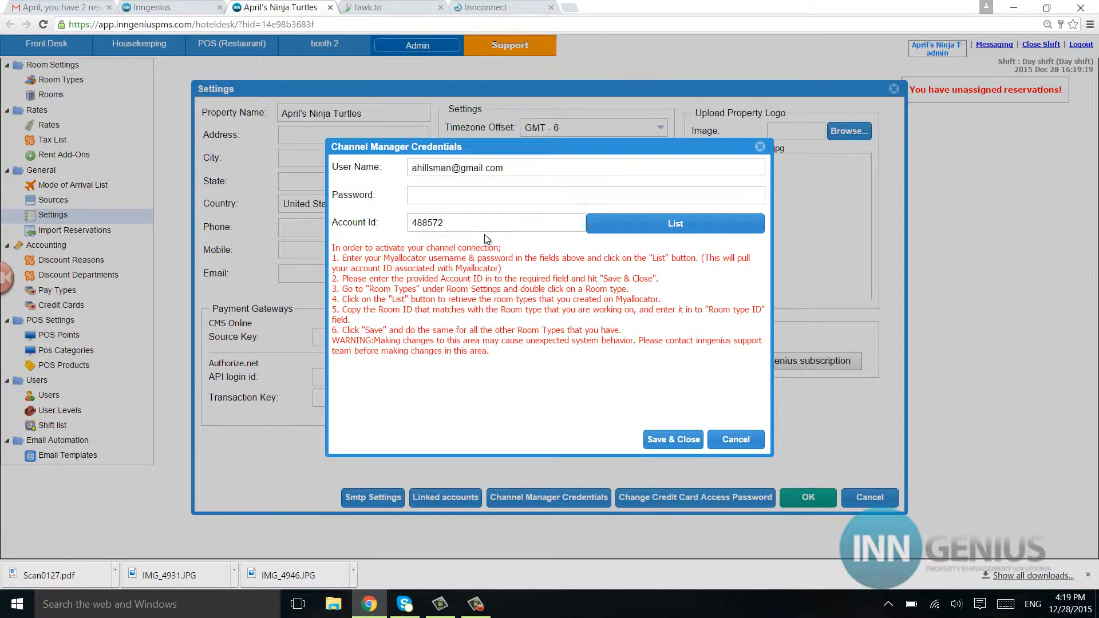
pyautogui.moveTo(652, 379)
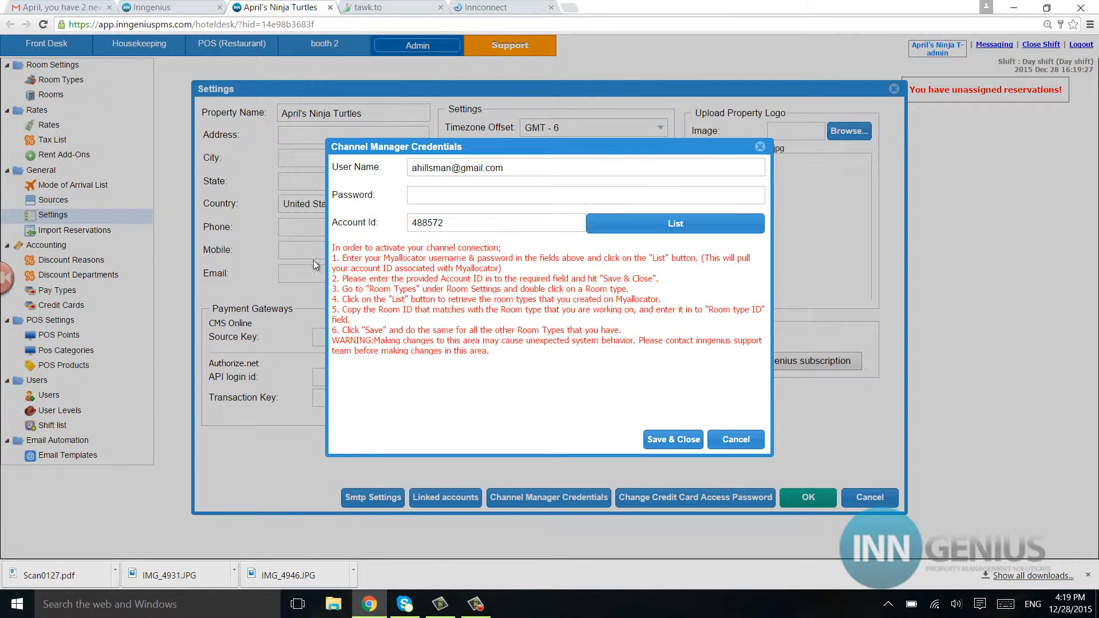
pyautogui.moveTo(561, 326)
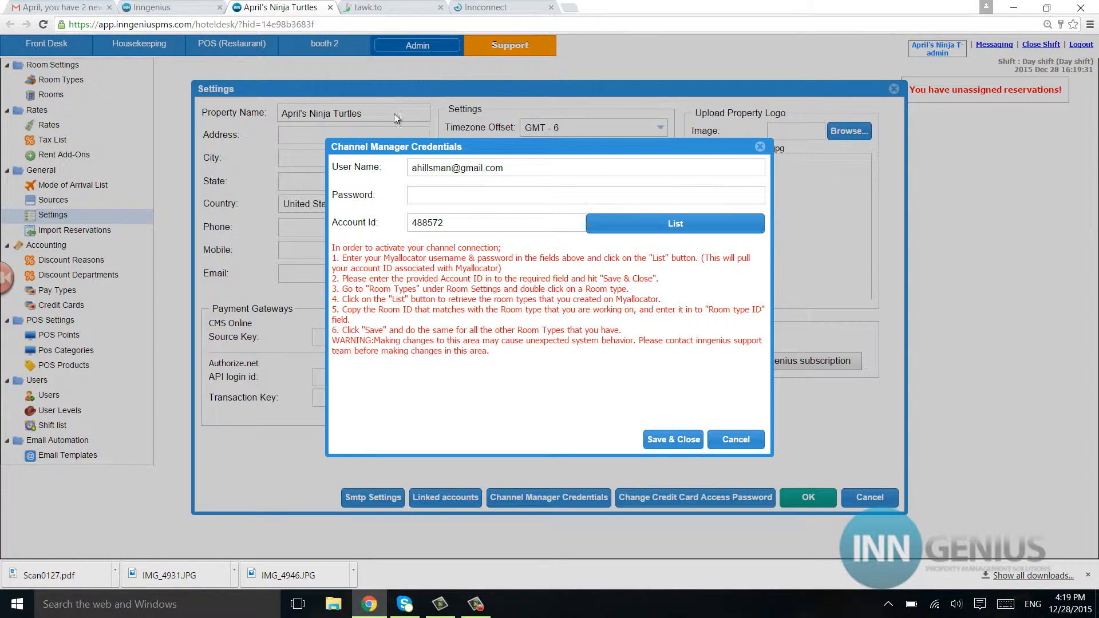
pyautogui.moveTo(702, 262)
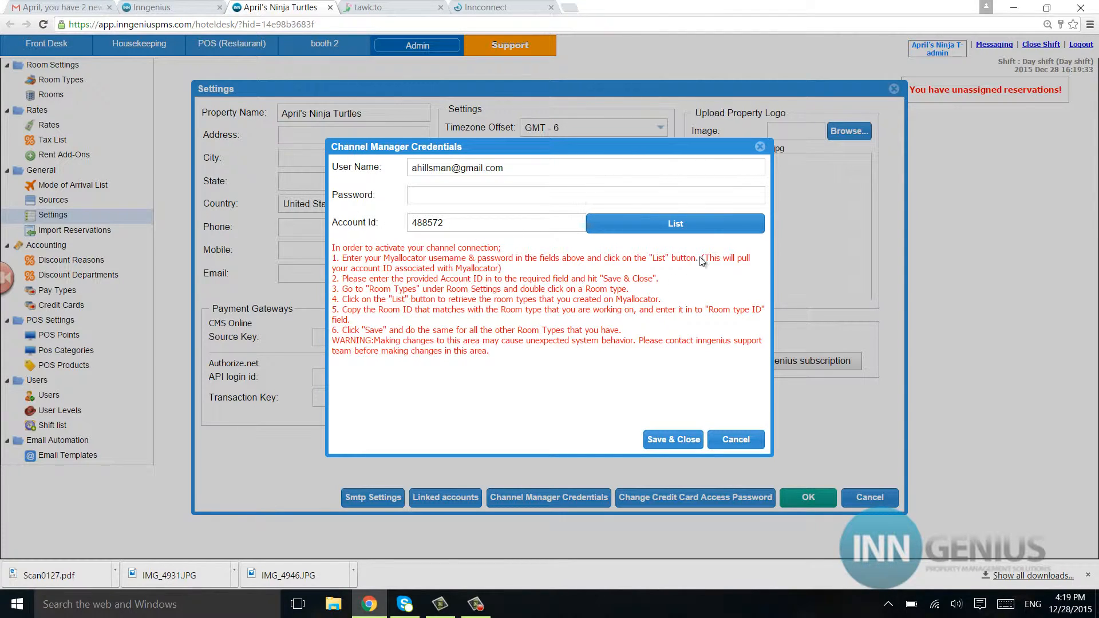